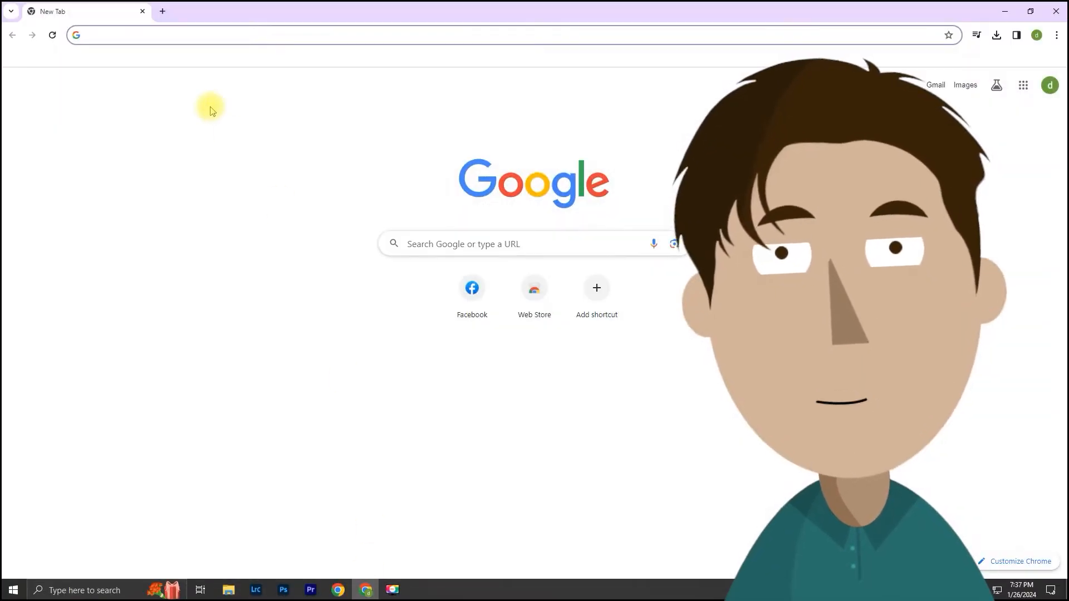
- Search Google for 'rufus', reach rufus.ie and download rufus-4.4.exe from Latest releases
text(rufus)
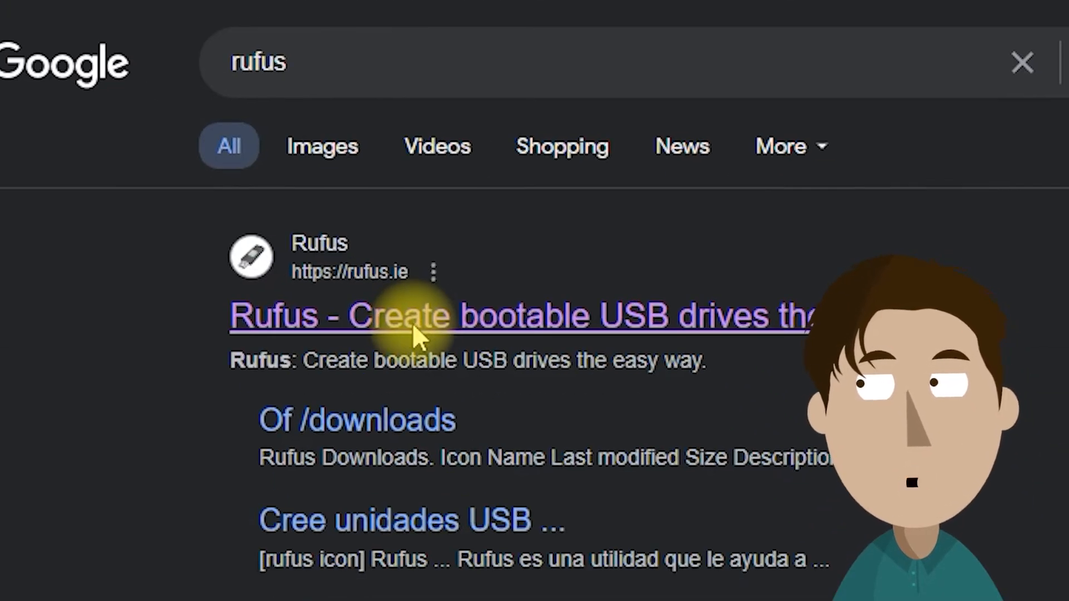
click(409, 315)
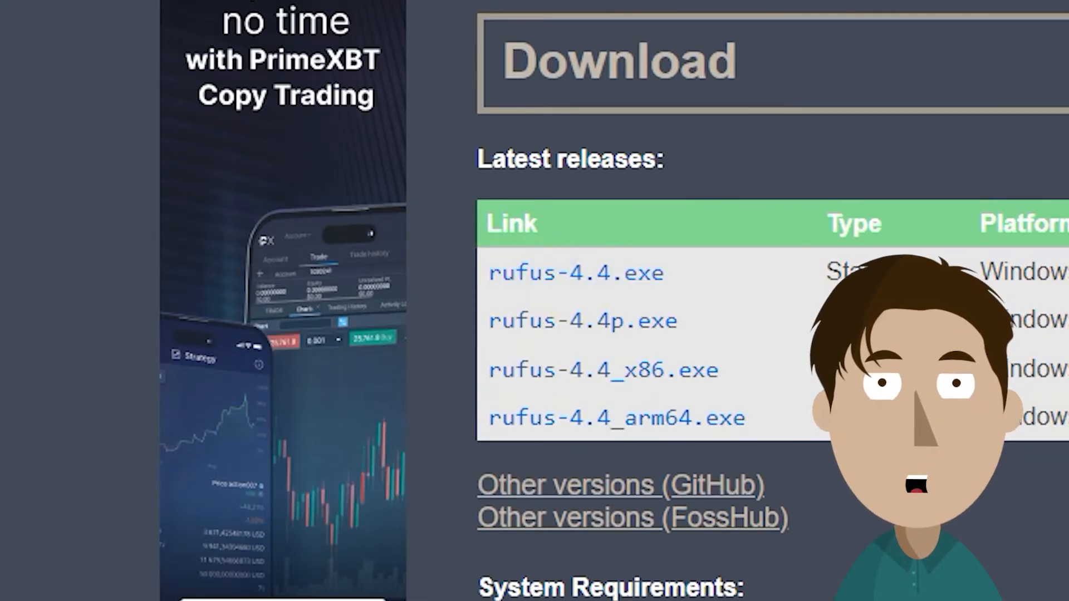
click(574, 273)
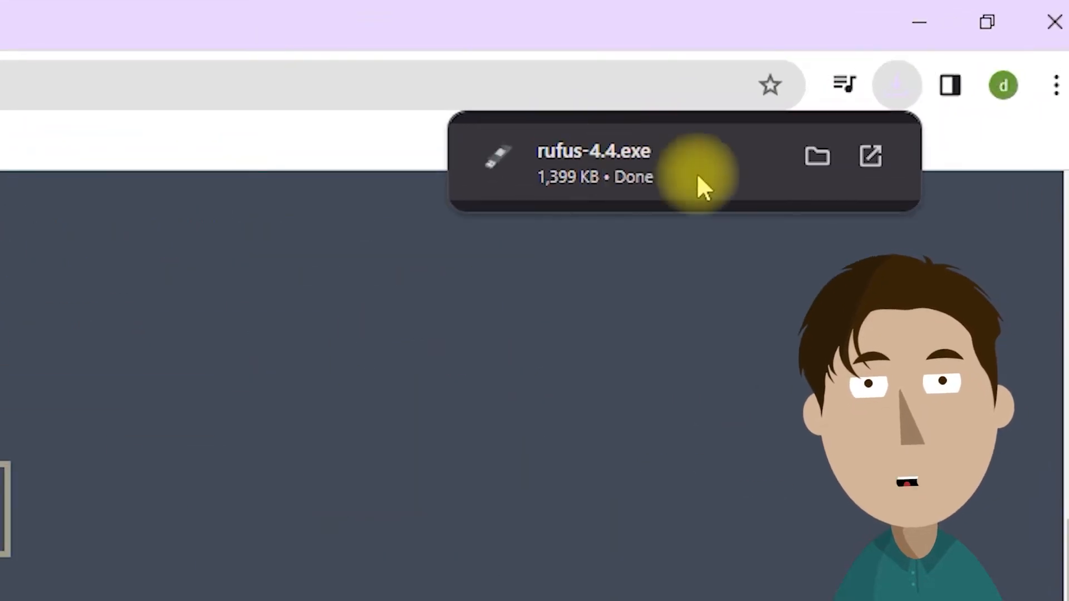
- Show the download in its folder and launch rufus-4.4.exe from Downloads
click(816, 156)
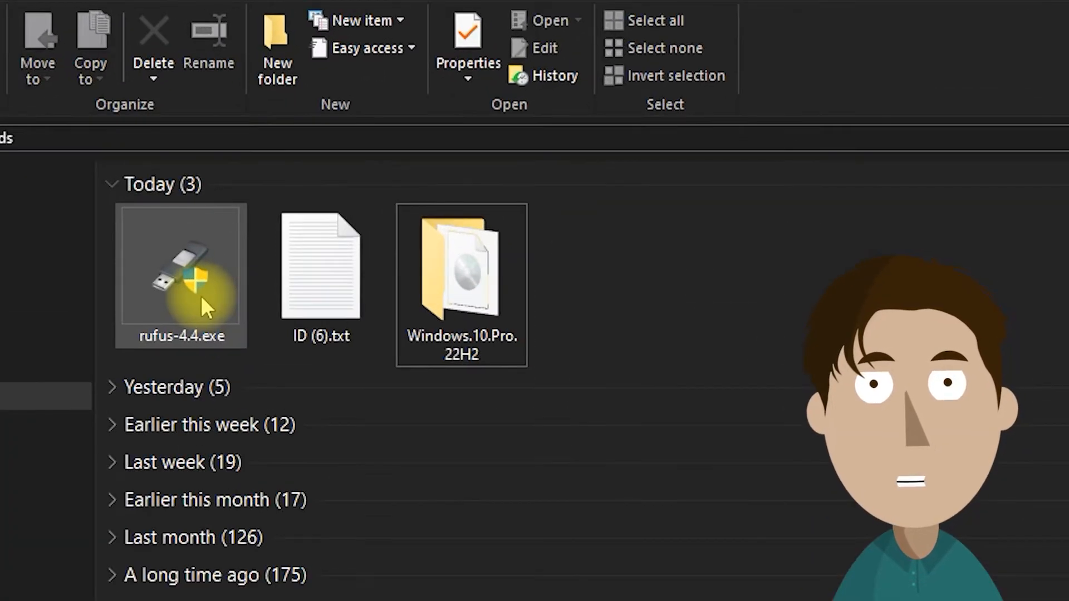
double_click(182, 266)
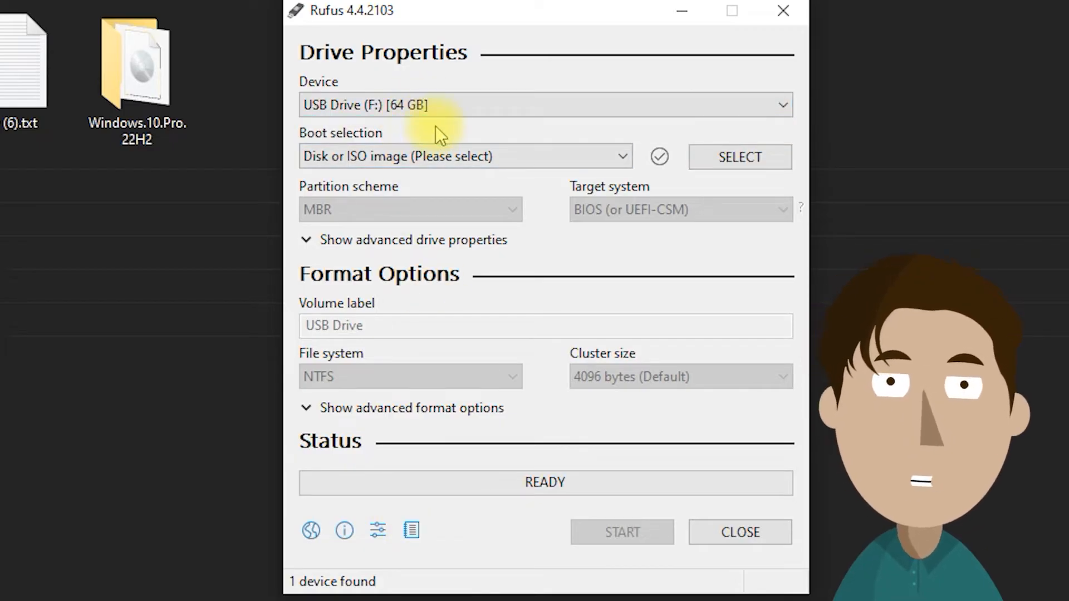
- Select Windows.10.Pro.22H2.build.19045.2486.iso as the boot image
click(738, 157)
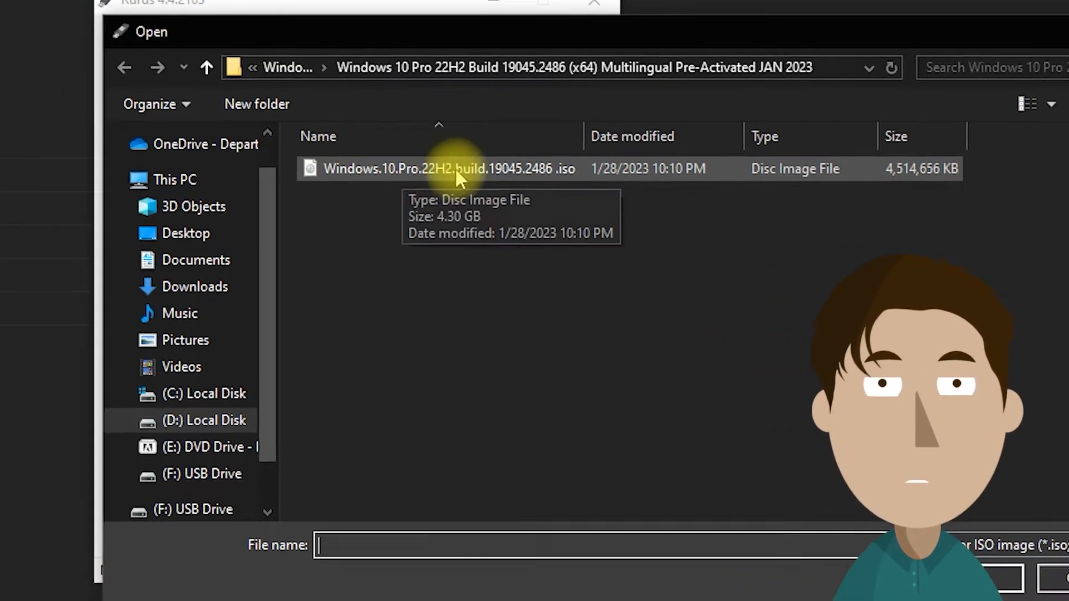
click(447, 168)
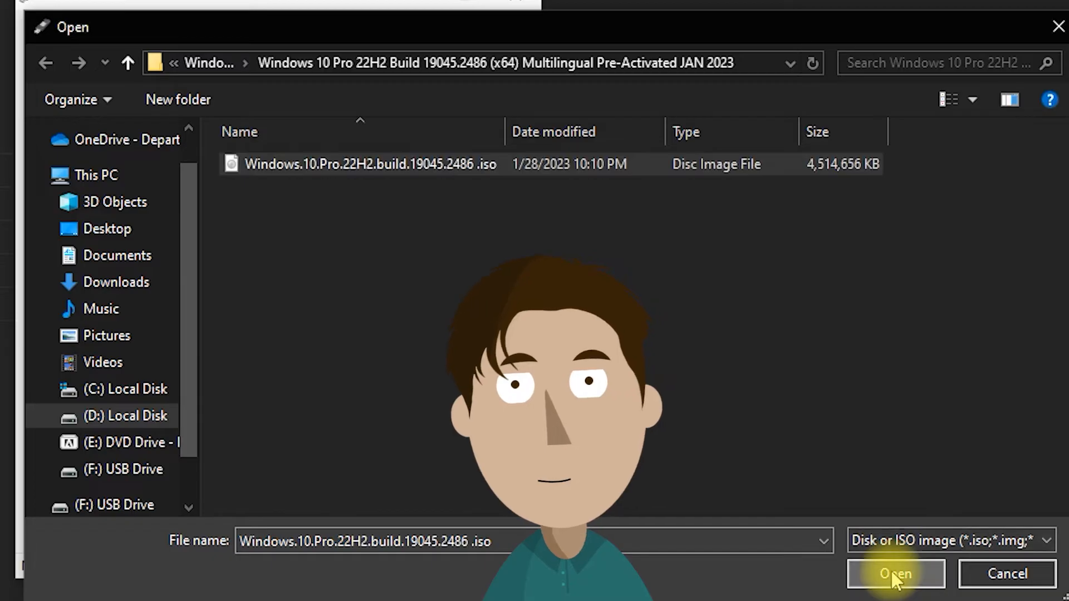
click(895, 574)
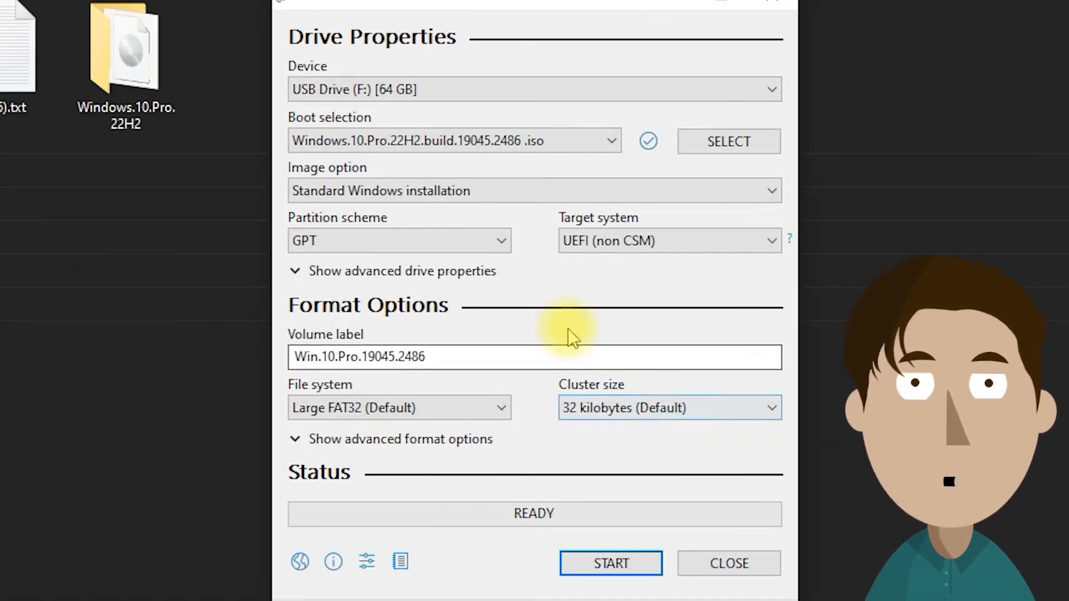
- Set the partition scheme to MBR and keep the file system as NTFS
click(398, 240)
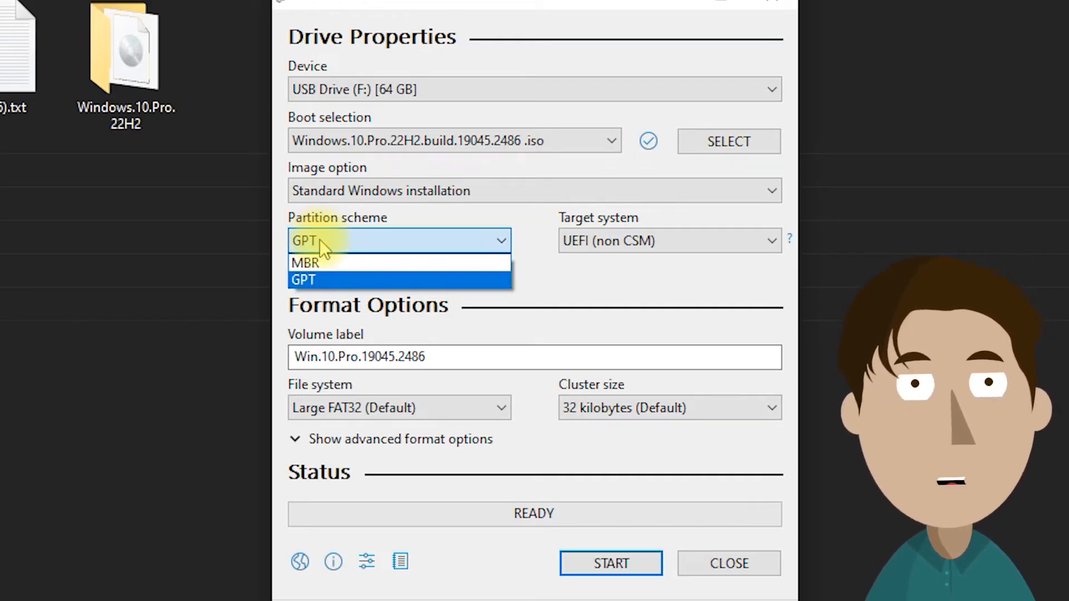
click(305, 263)
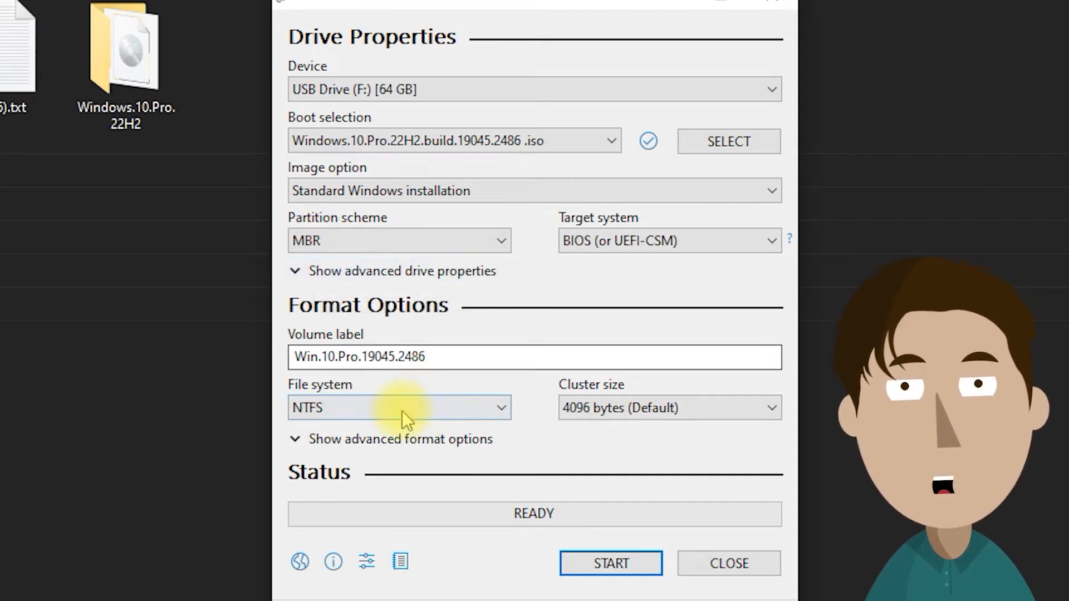
click(398, 407)
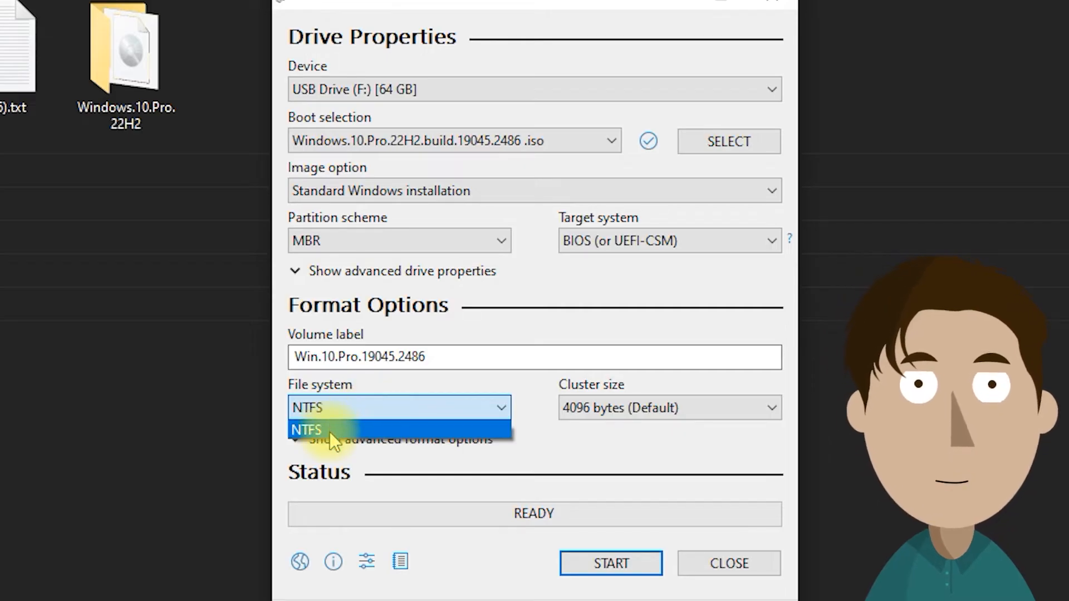
click(305, 430)
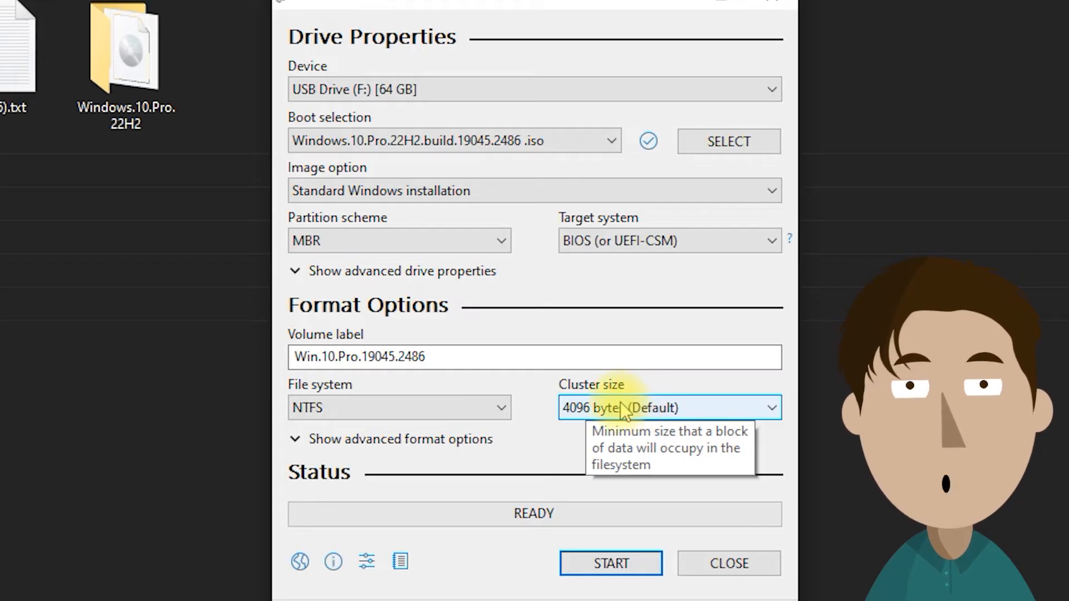
mouse_move(610, 563)
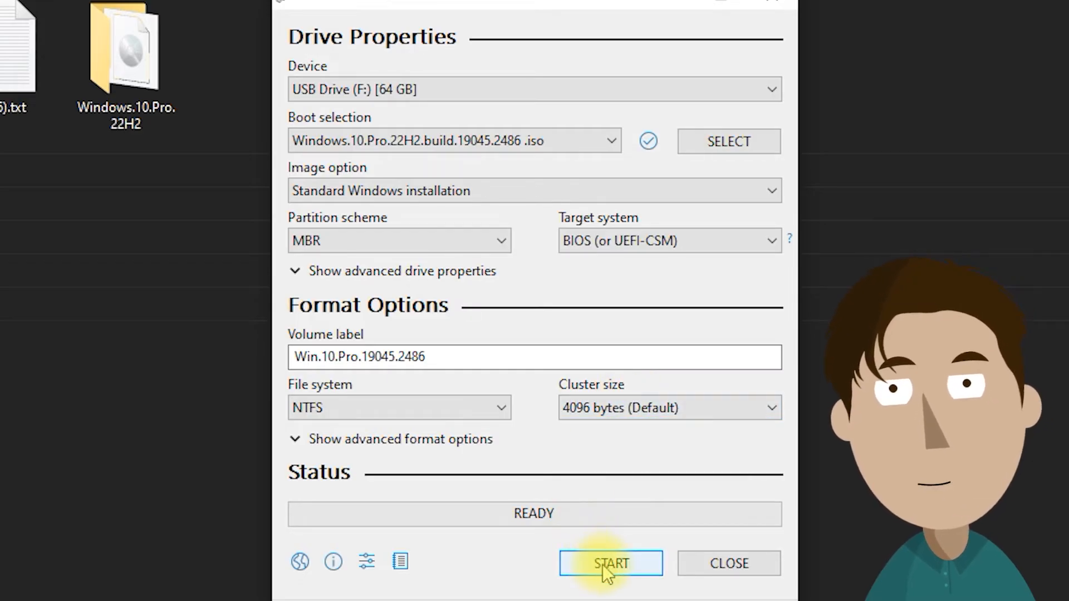
- Start writing the image and accept the warning that all USB data will be destroyed
click(610, 563)
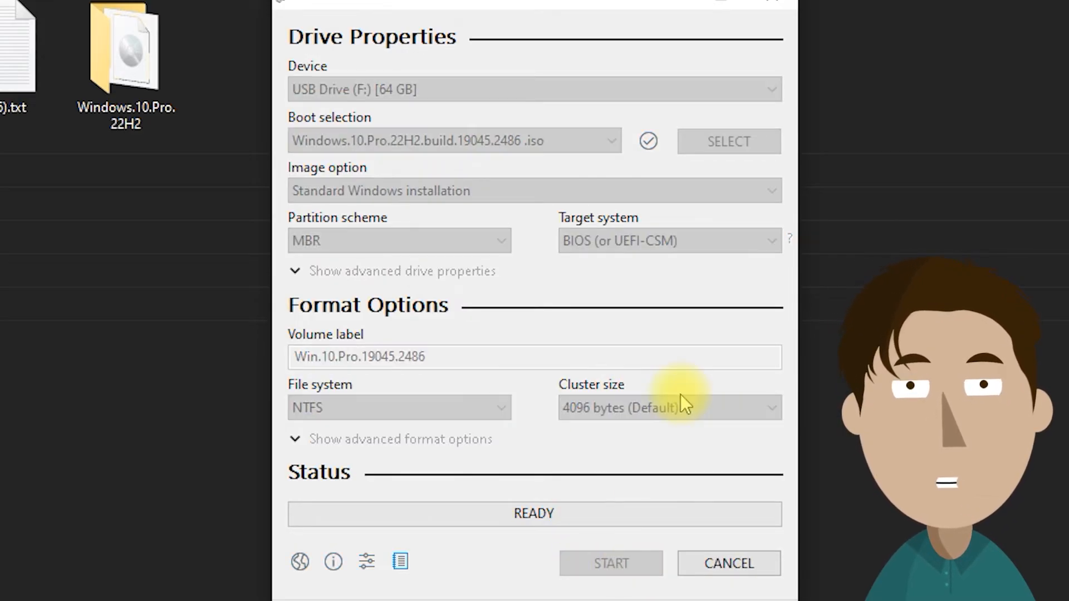
click(609, 564)
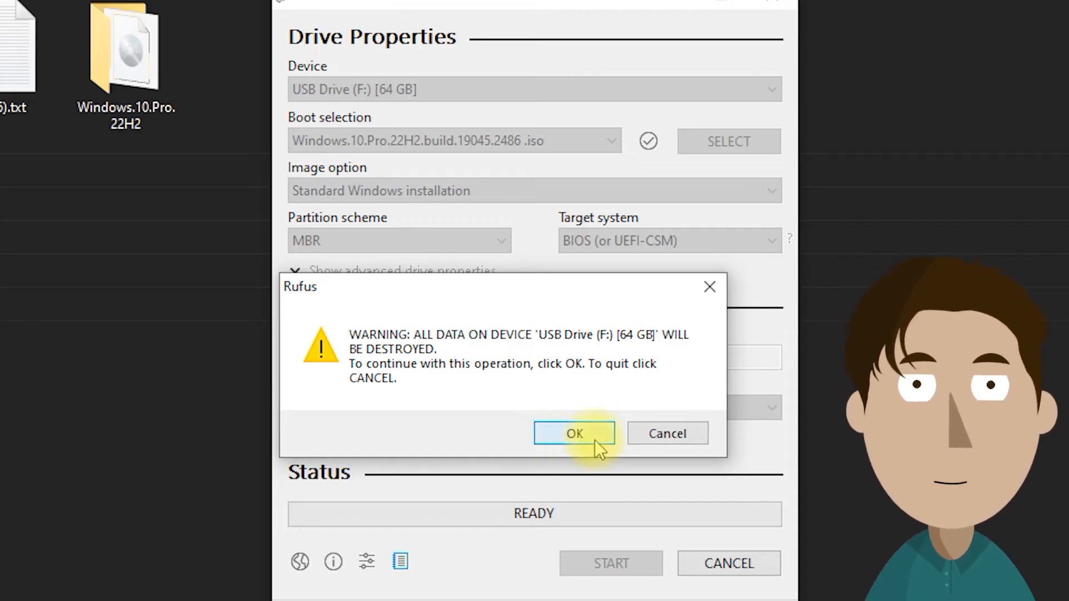
click(573, 433)
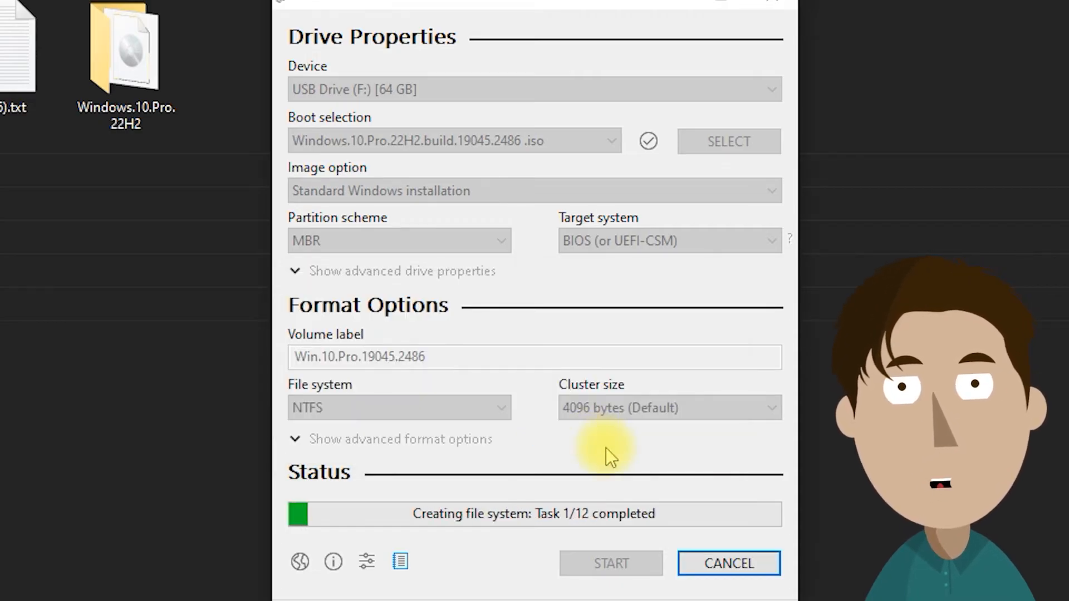